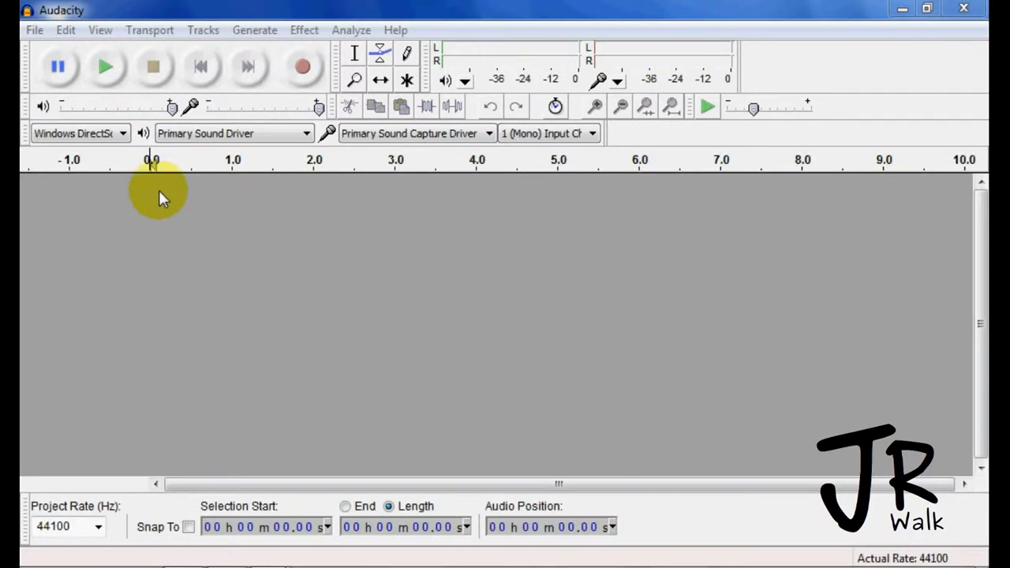
mouse_move(67, 30)
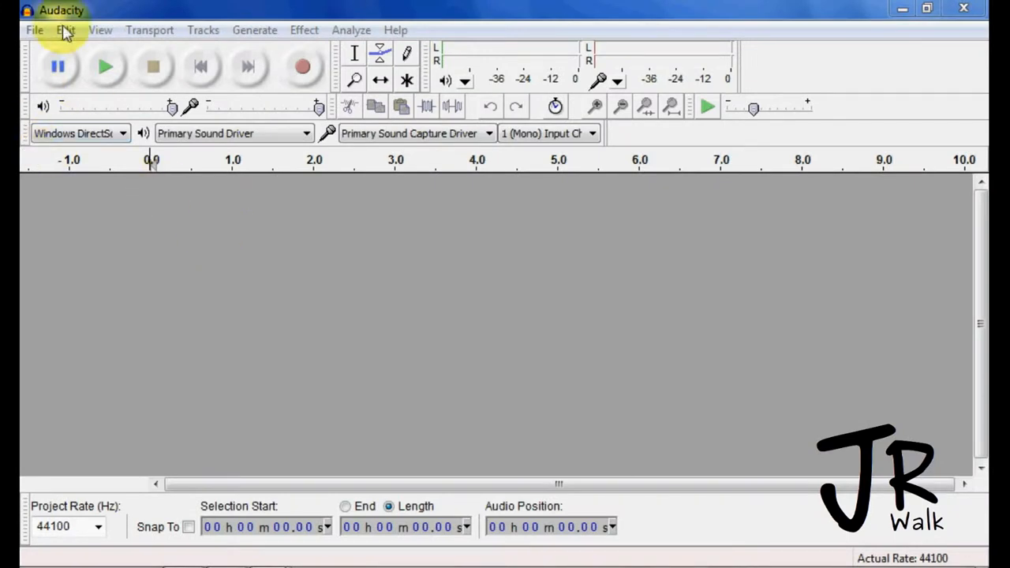
- Open the Edit menu to reach Preferences
left_click(65, 30)
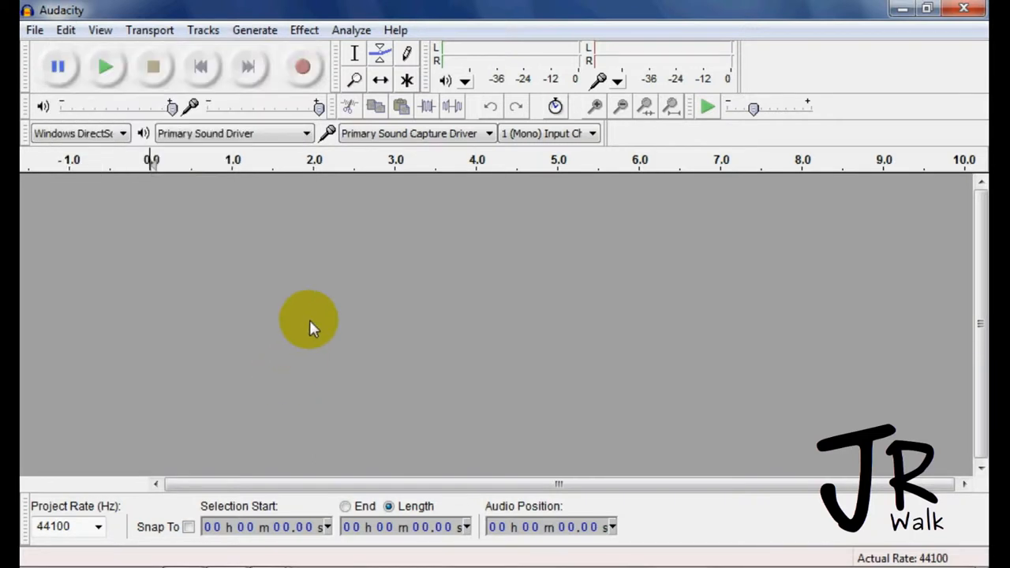
mouse_move(410, 245)
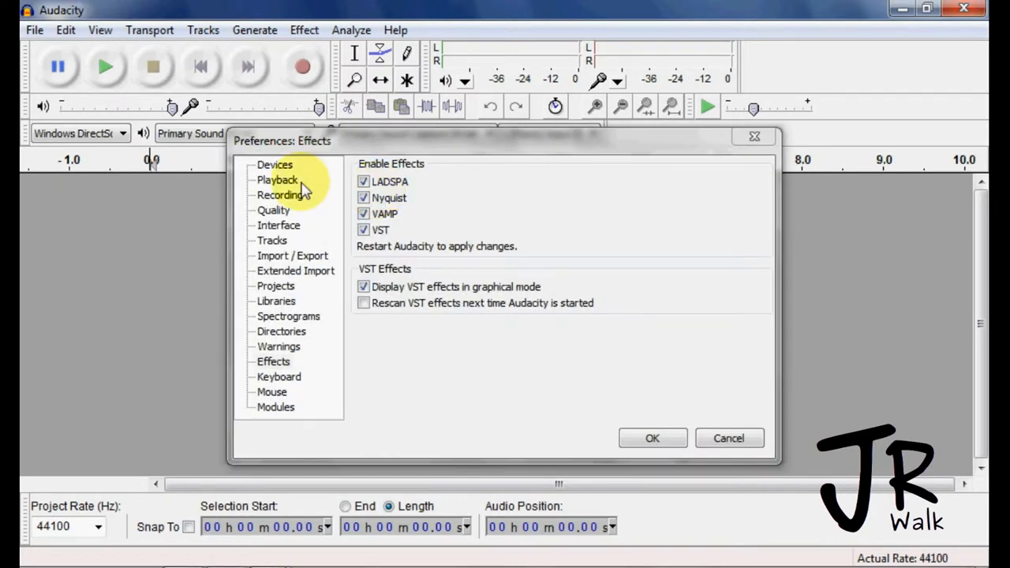
- Set Recording Channels to 2 (Stereo) on the Devices page and apply
left_click(275, 164)
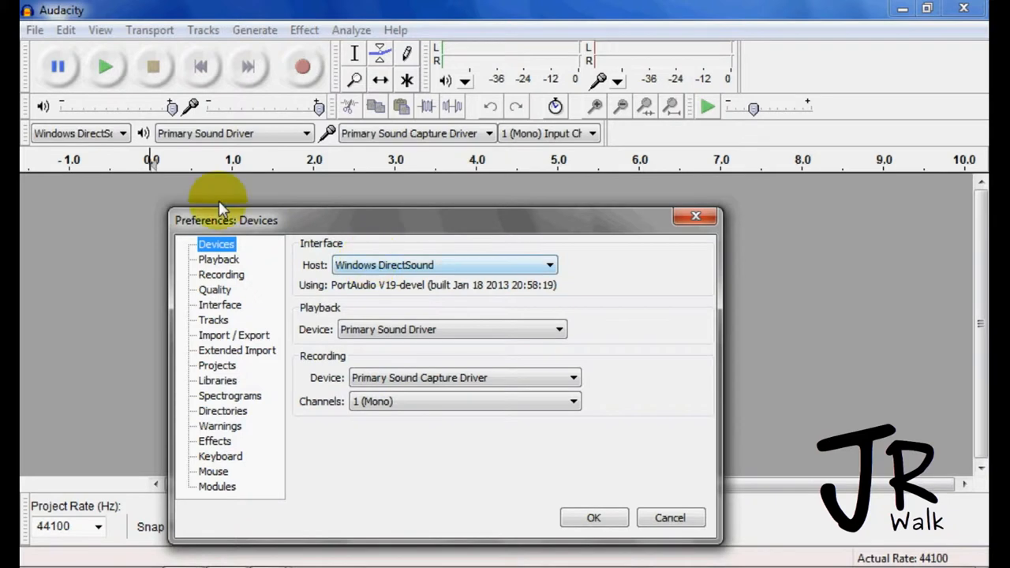
mouse_move(338, 310)
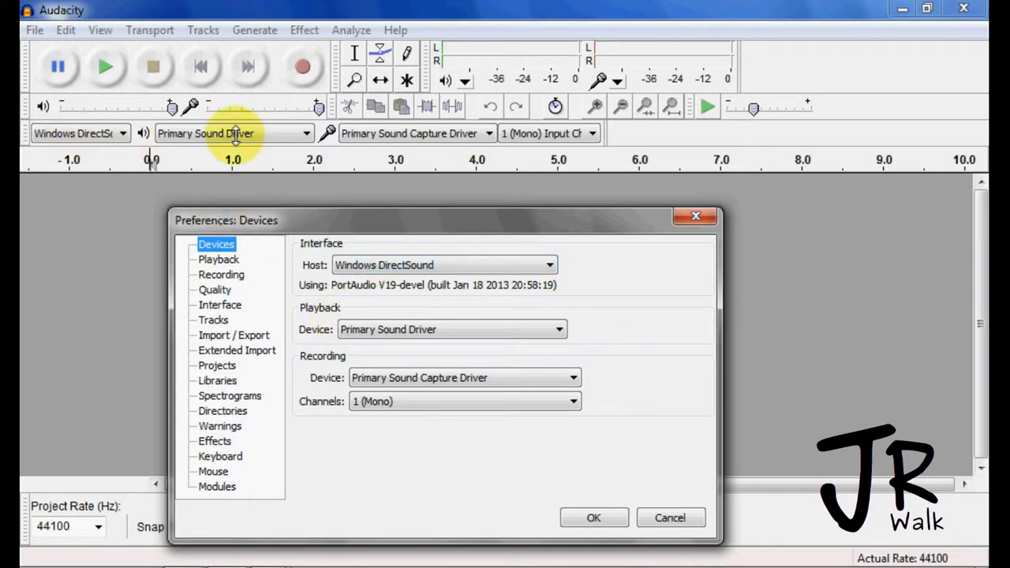
mouse_move(395, 133)
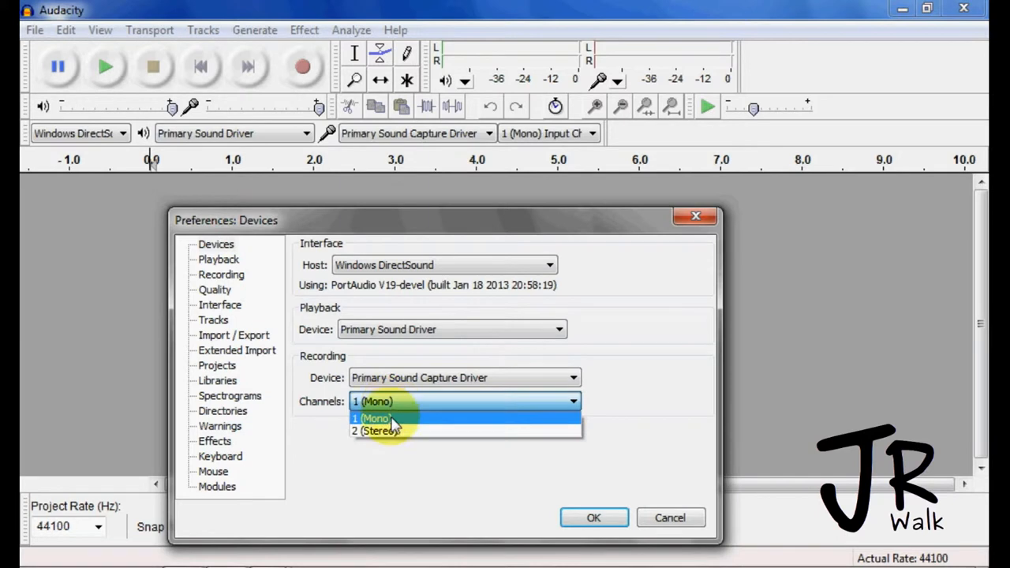
left_click(375, 431)
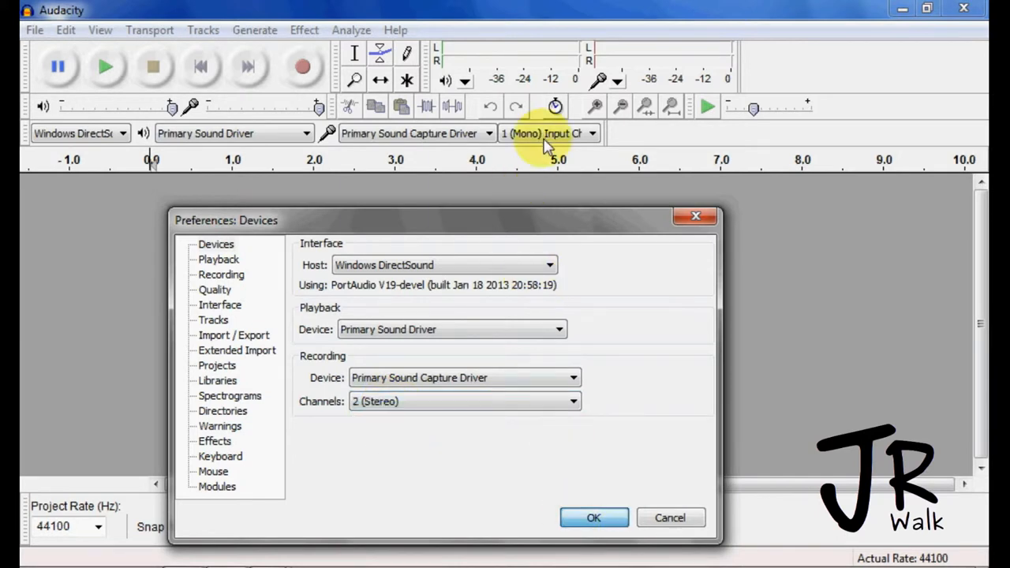
mouse_move(553, 157)
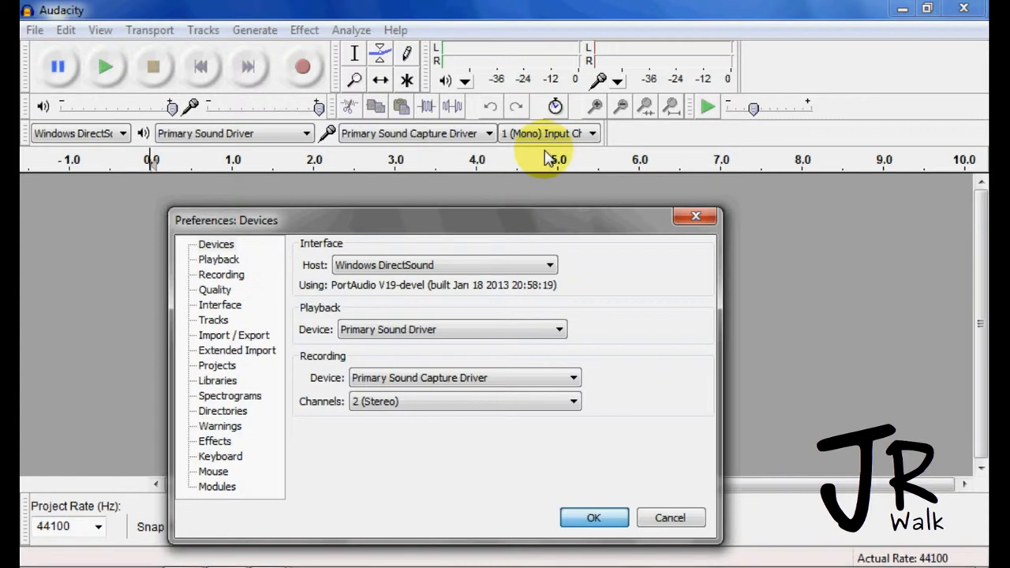
left_click(593, 517)
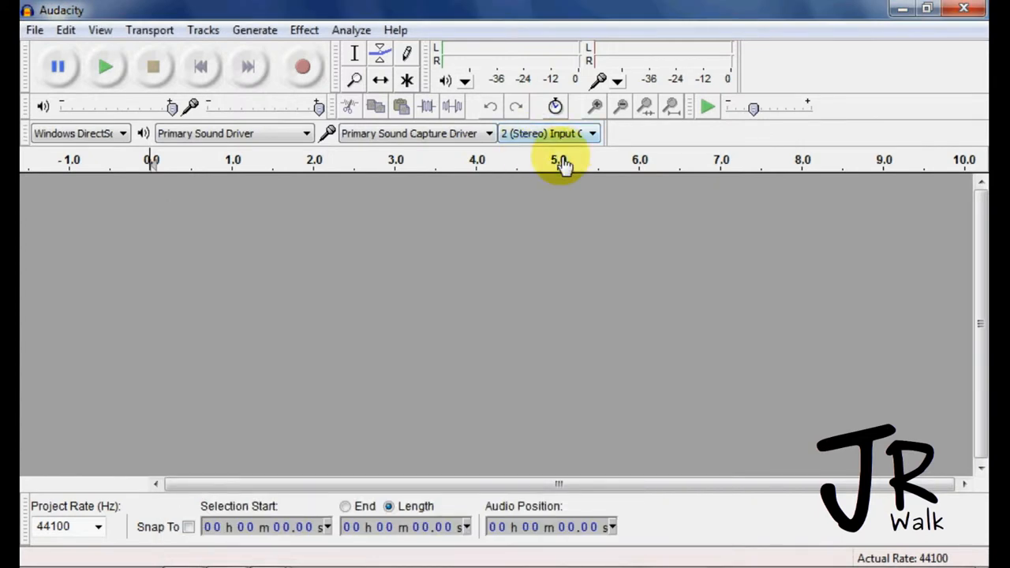
mouse_move(122, 150)
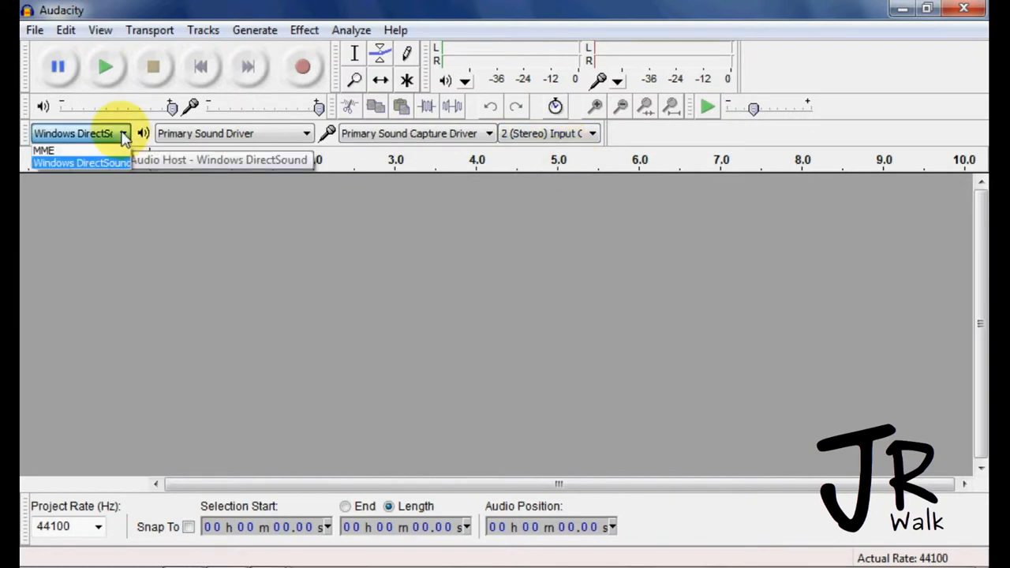
- Keep Windows DirectSound as host and record from Line In (Scarlett 2i2 USB)
left_click(81, 163)
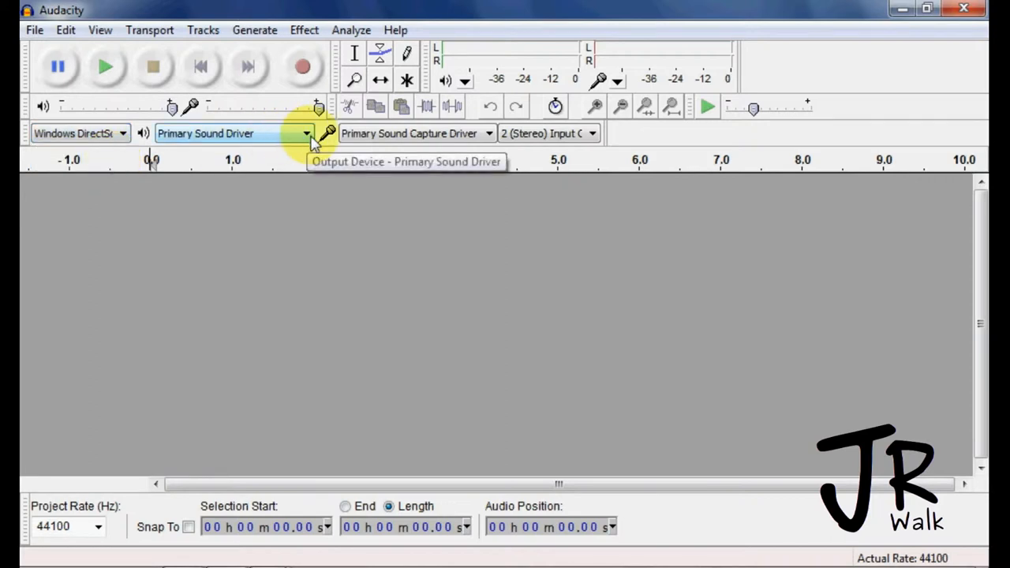
mouse_move(488, 134)
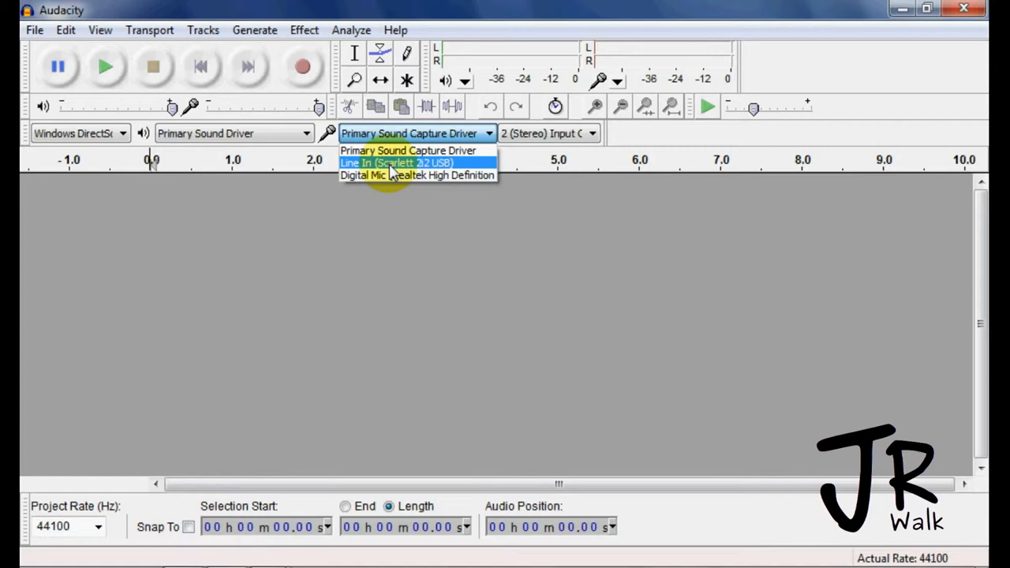
left_click(393, 163)
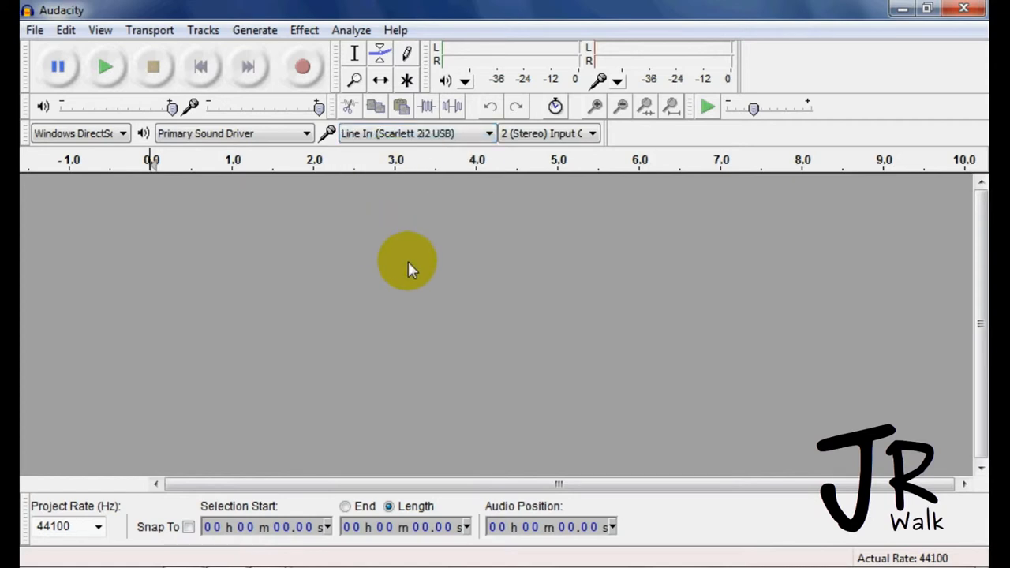
mouse_move(455, 263)
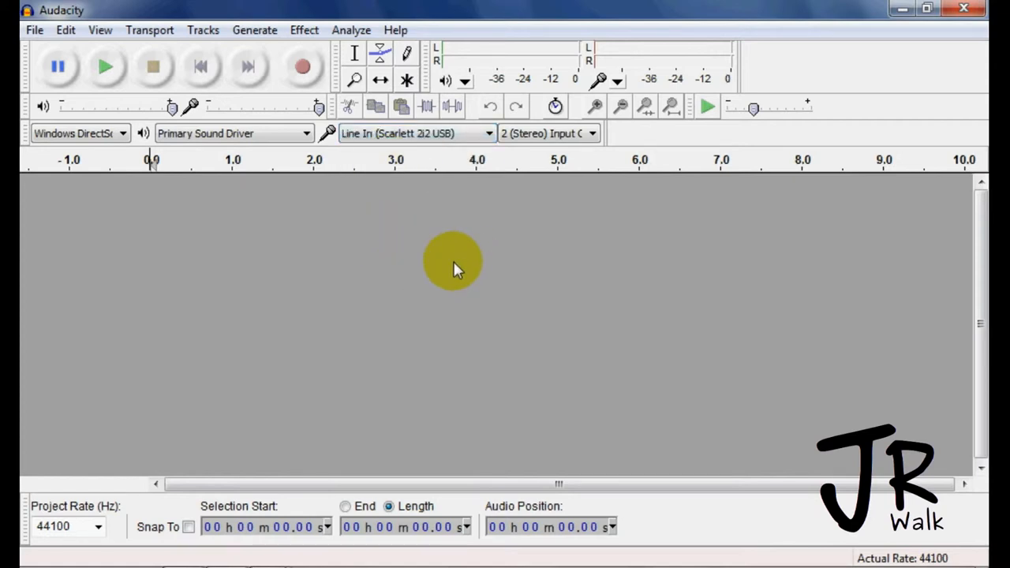
mouse_move(570, 434)
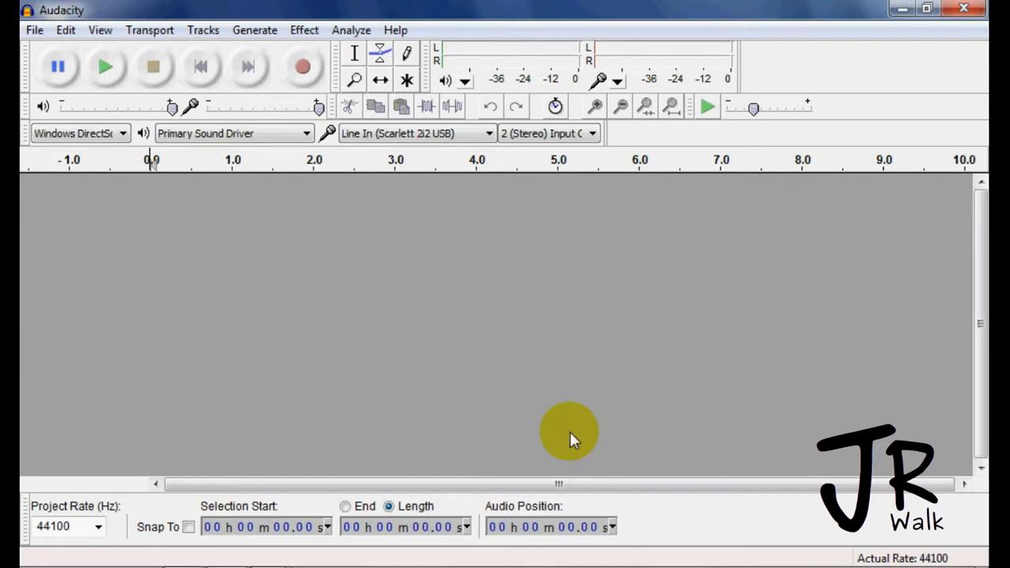
mouse_move(556, 300)
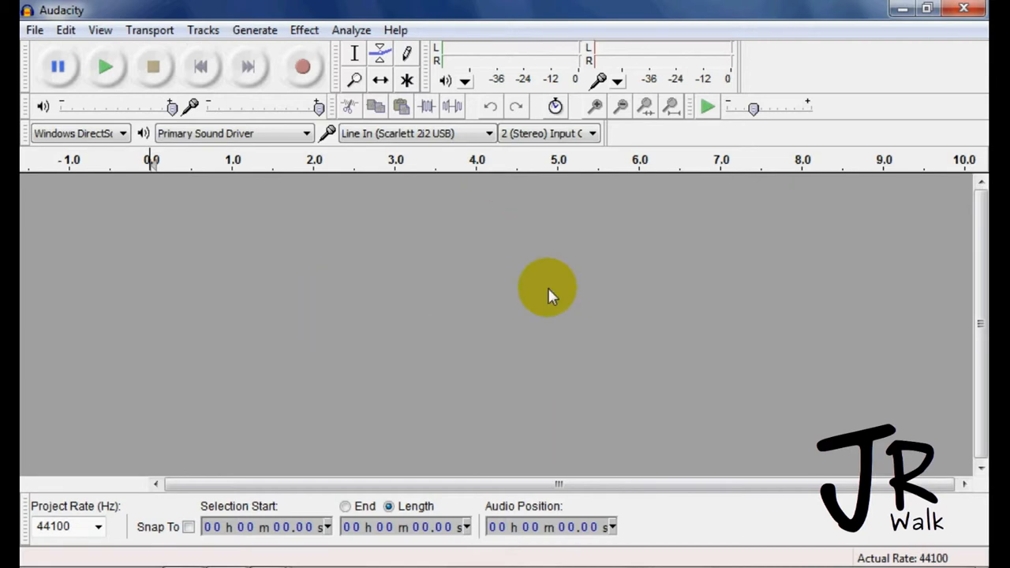
mouse_move(517, 264)
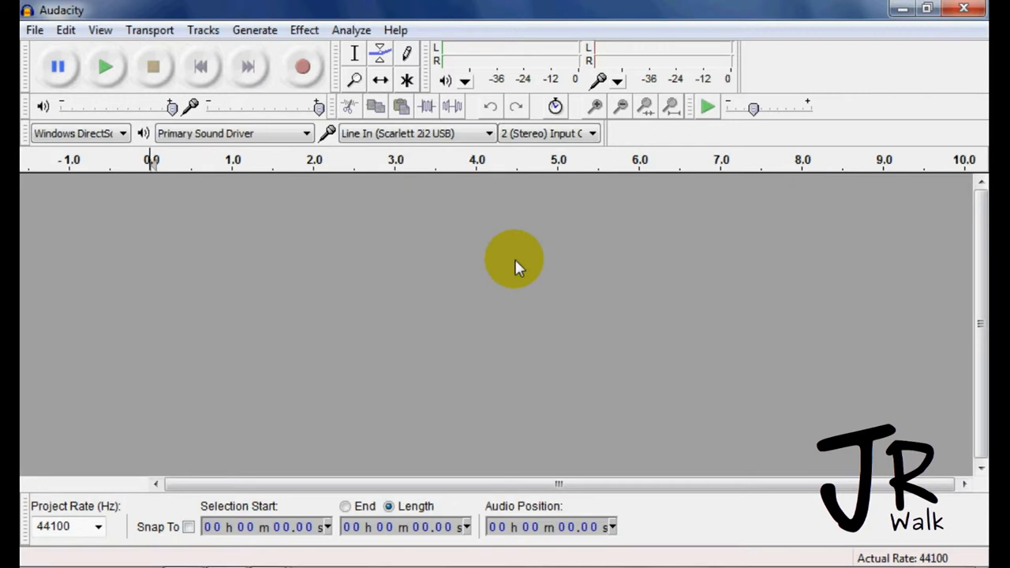
mouse_move(508, 281)
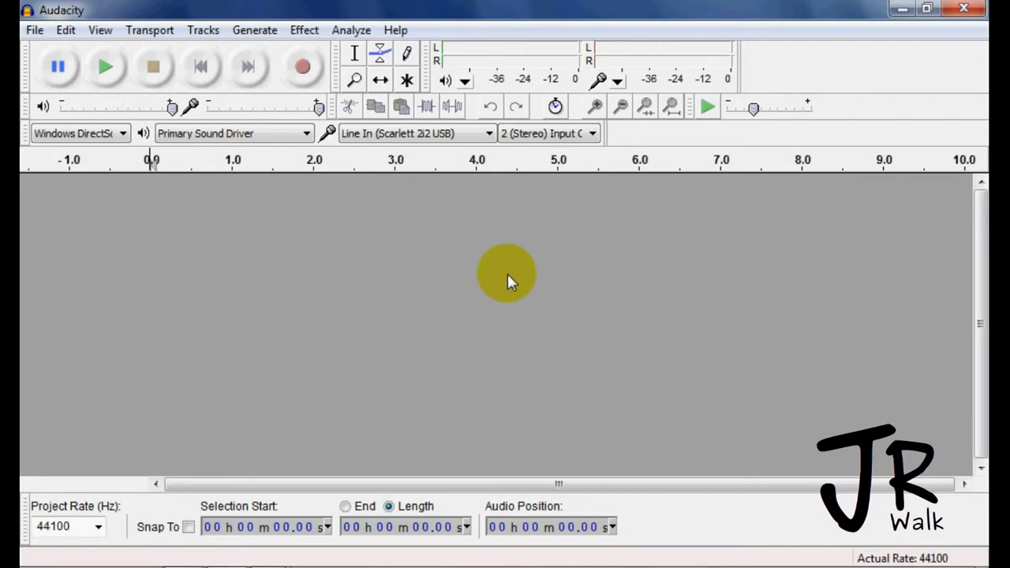
mouse_move(432, 252)
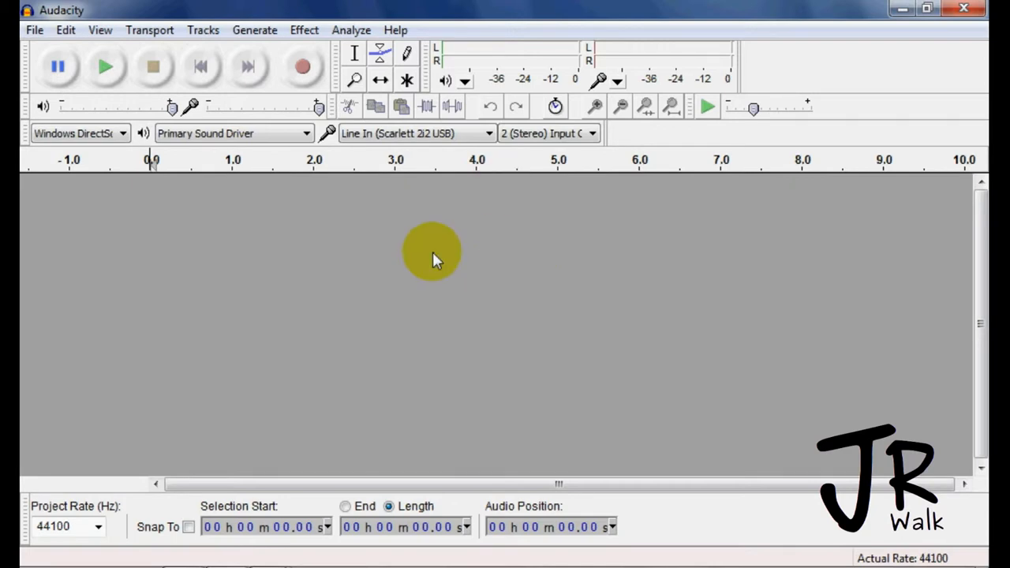
mouse_move(432, 146)
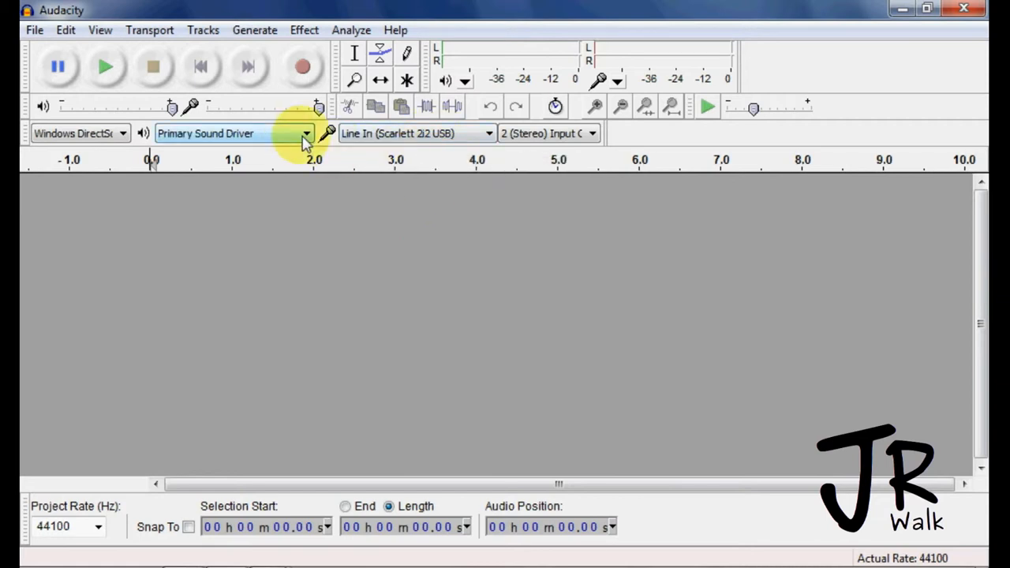
- Play back through Line Out (Scarlett 2i2 USB) with input channels at 1 (Mono)
left_click(305, 132)
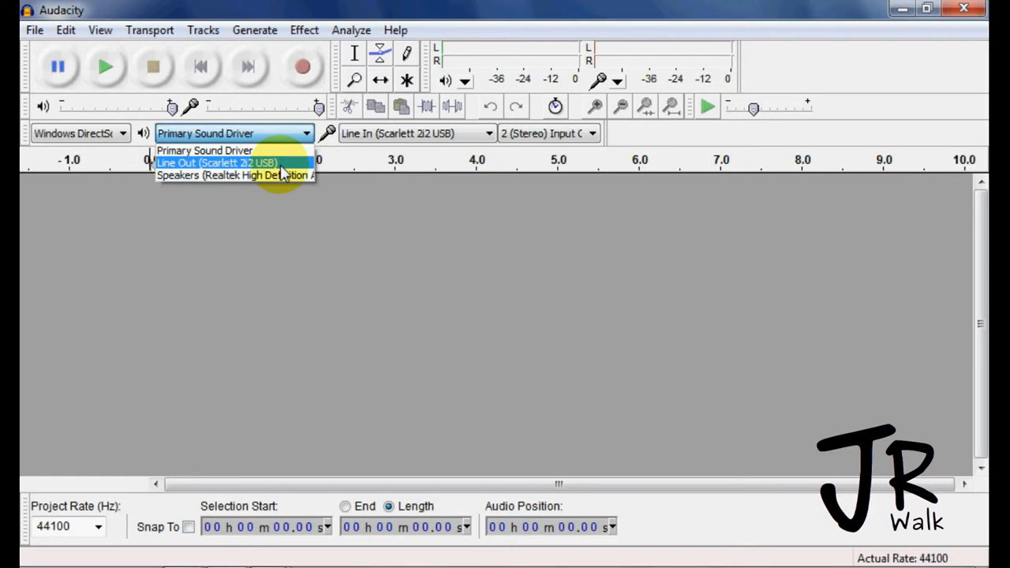
left_click(217, 163)
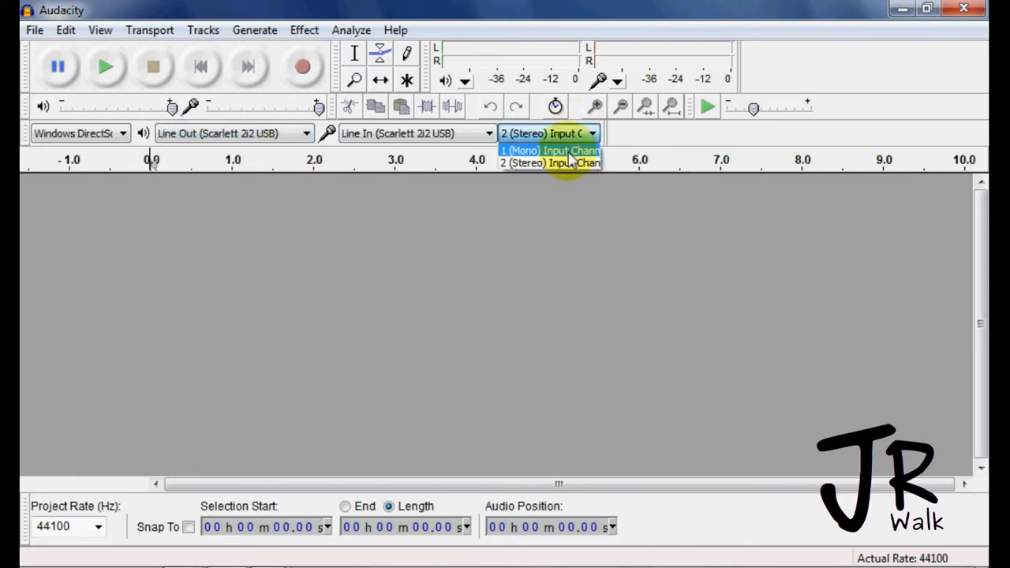
left_click(544, 150)
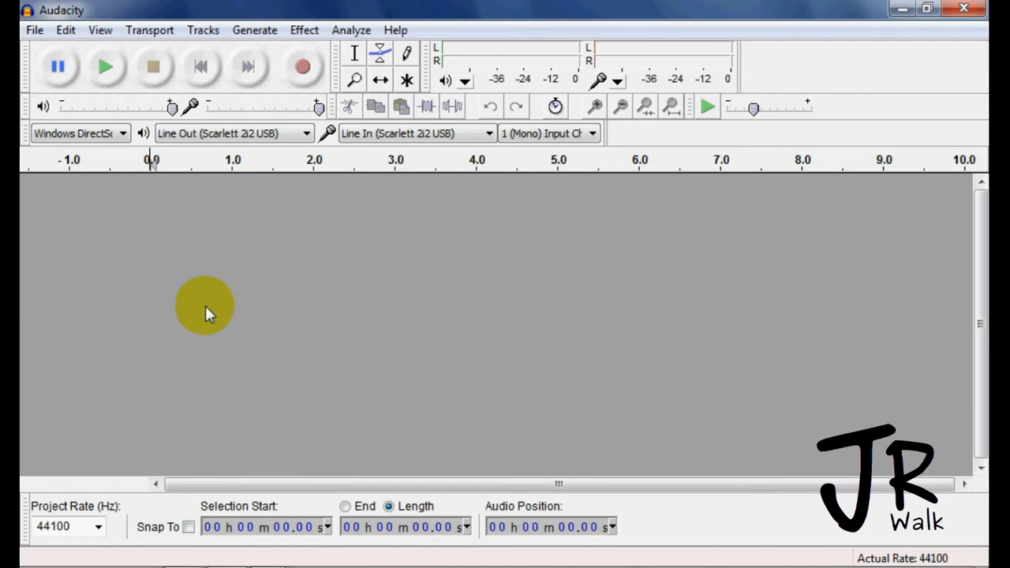
mouse_move(253, 294)
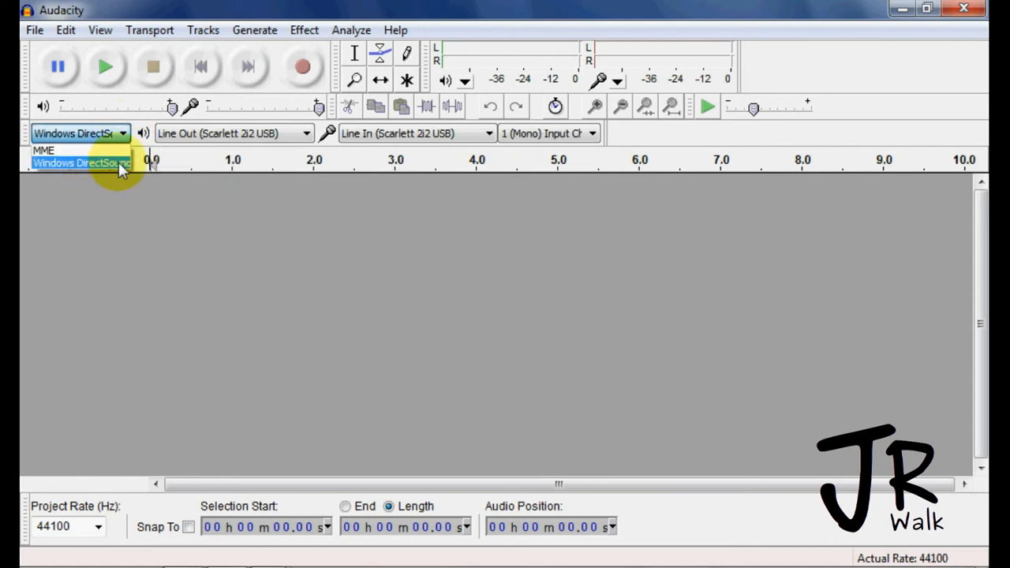
mouse_move(111, 164)
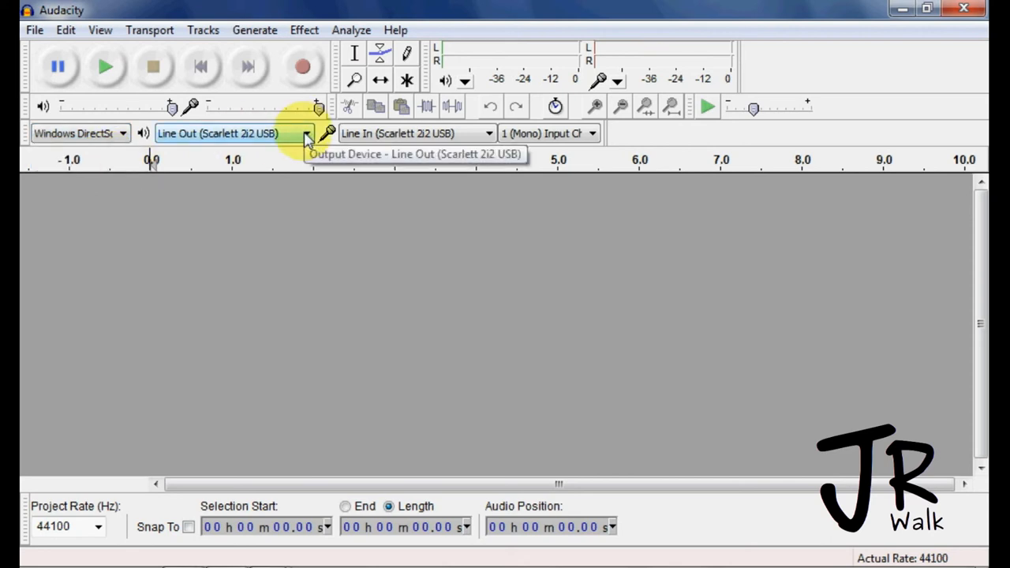
left_click(304, 132)
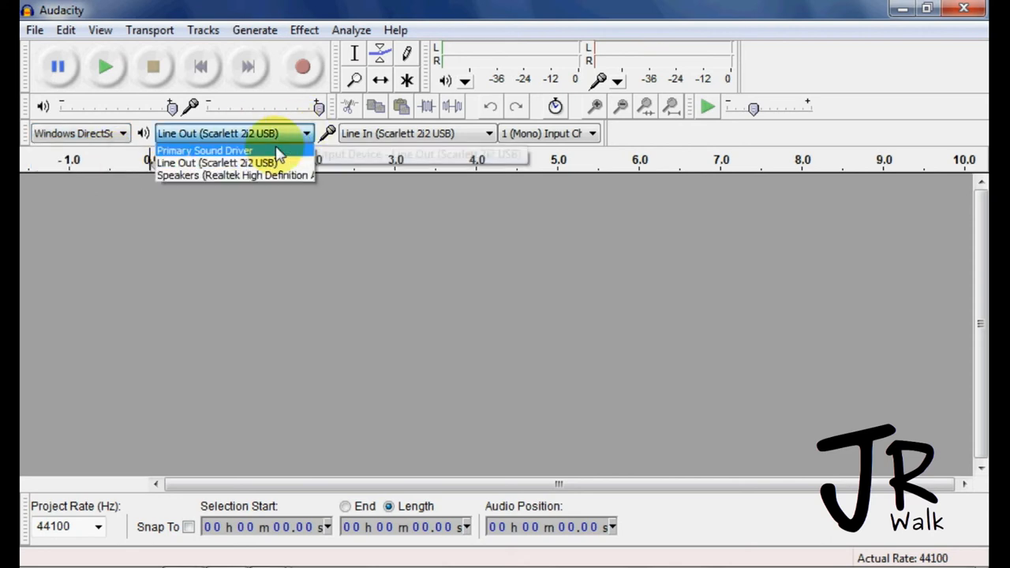
left_click(217, 163)
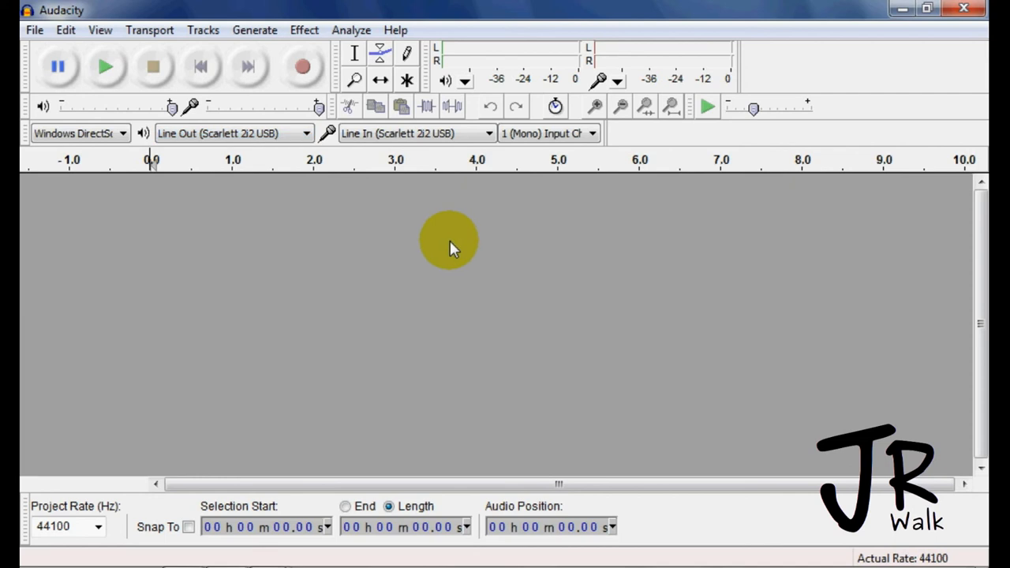
mouse_move(444, 251)
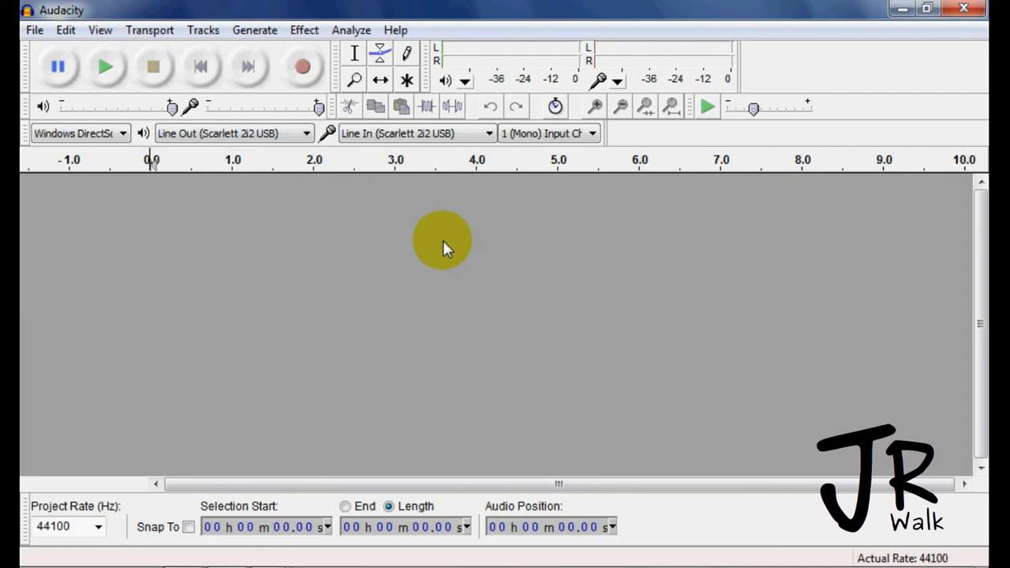